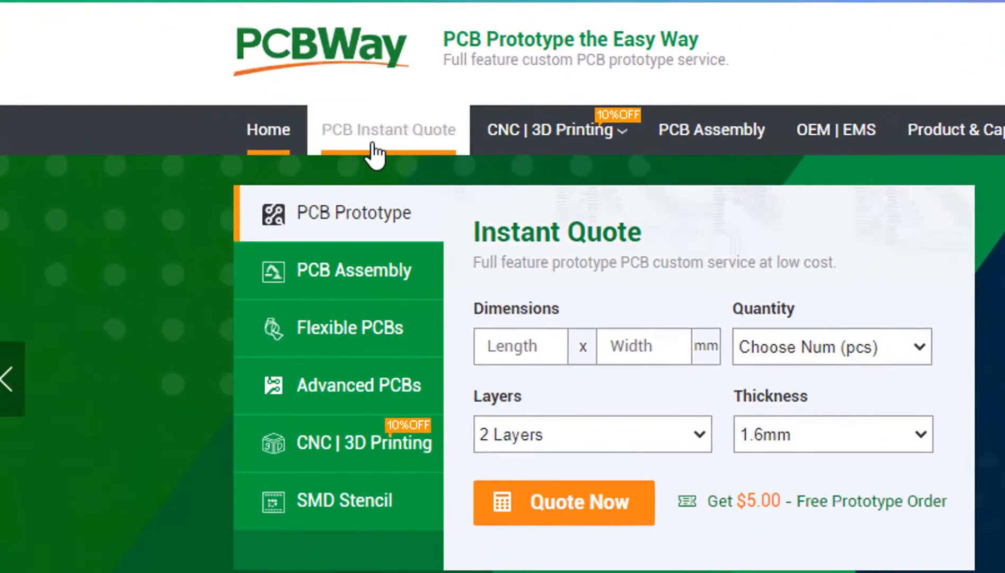
- Browse the PCB instant quote form, then the 3D printing services page on PCBWay
click(387, 129)
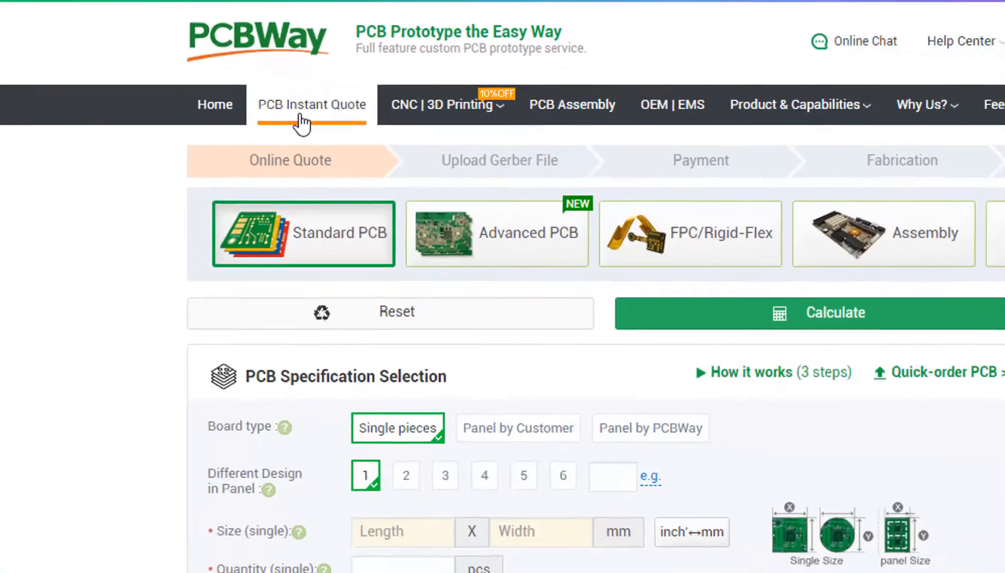
scroll(down, 3)
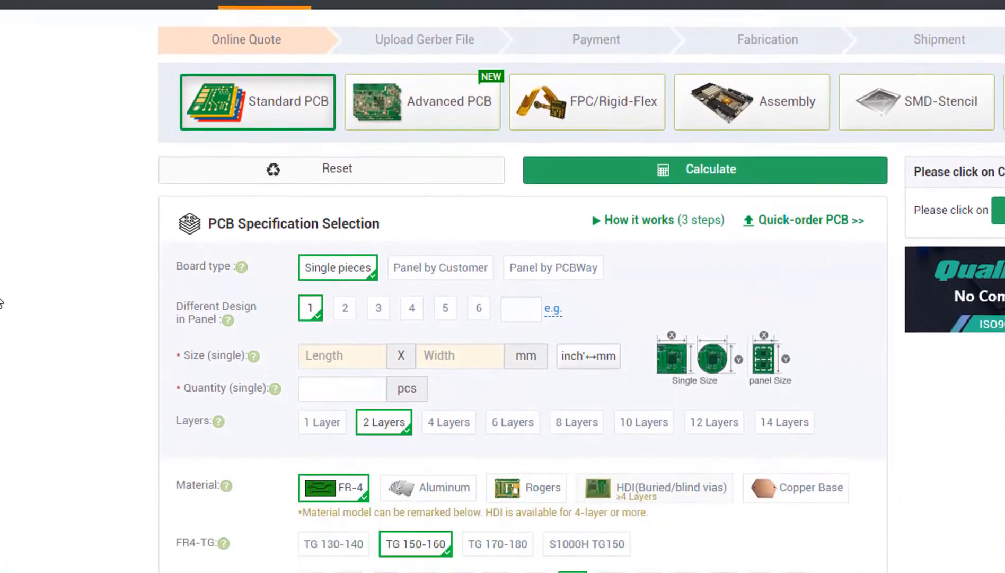
scroll(down, 3)
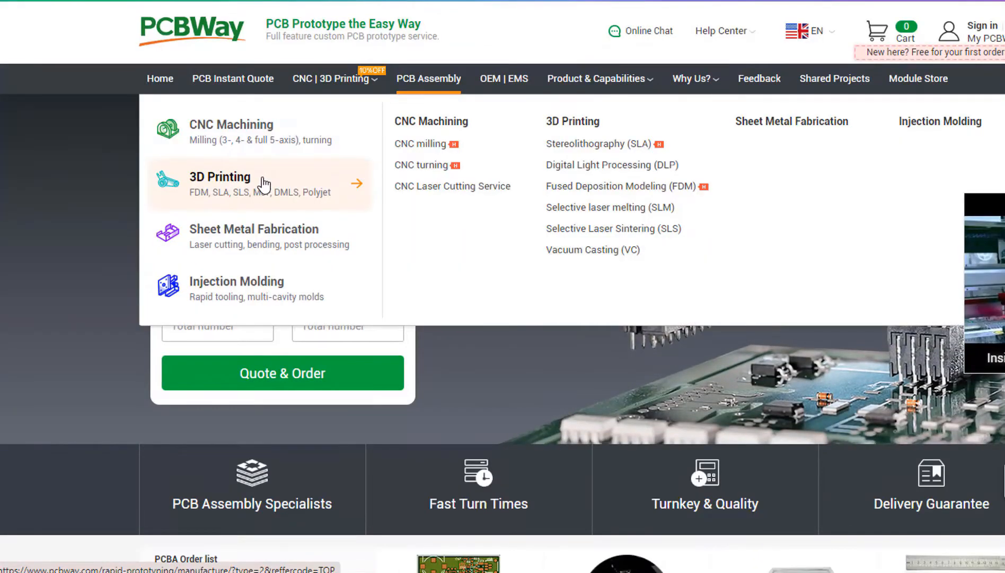
click(158, 79)
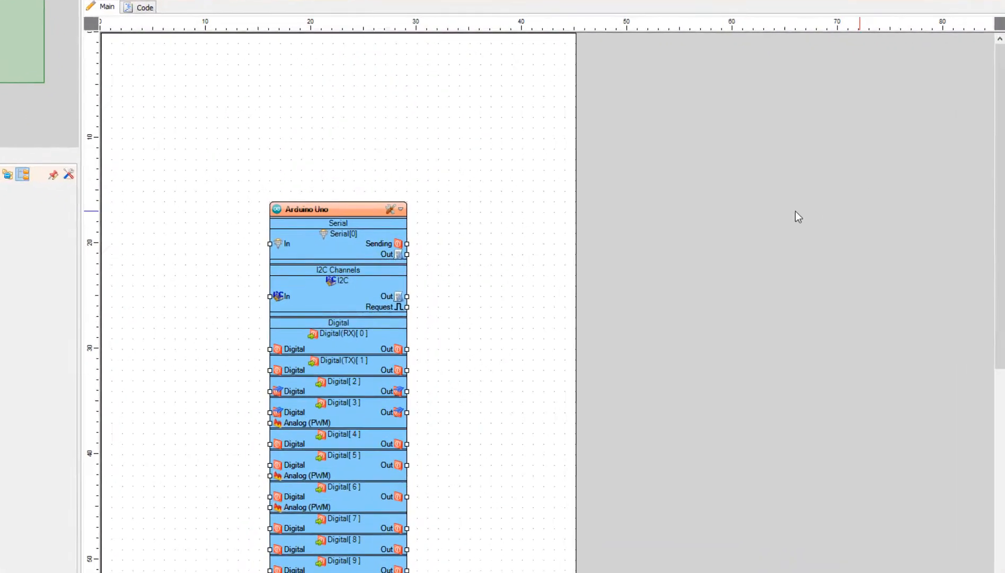
- Choose Arduino Uno in the BoardType dialog and confirm it
click(390, 210)
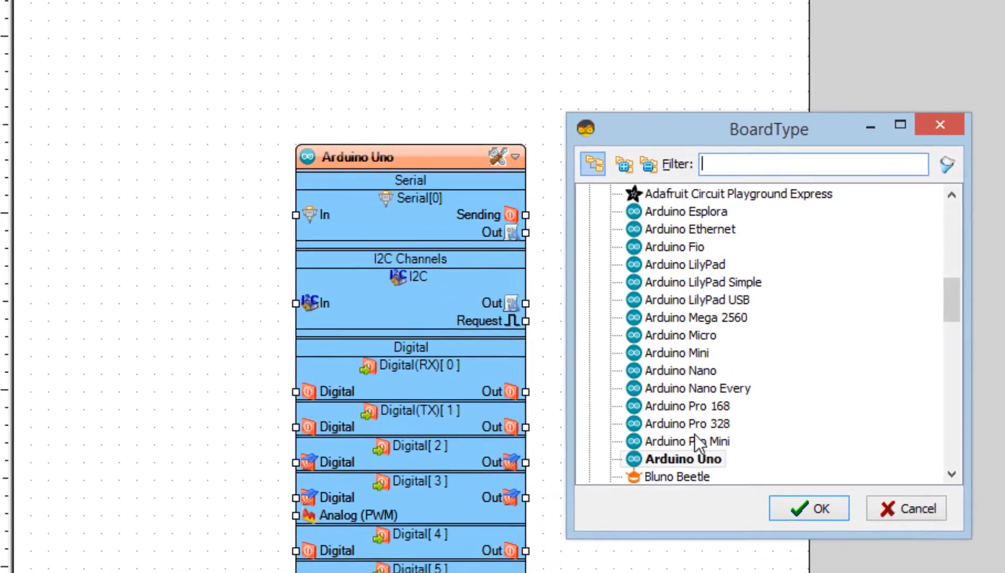
click(809, 508)
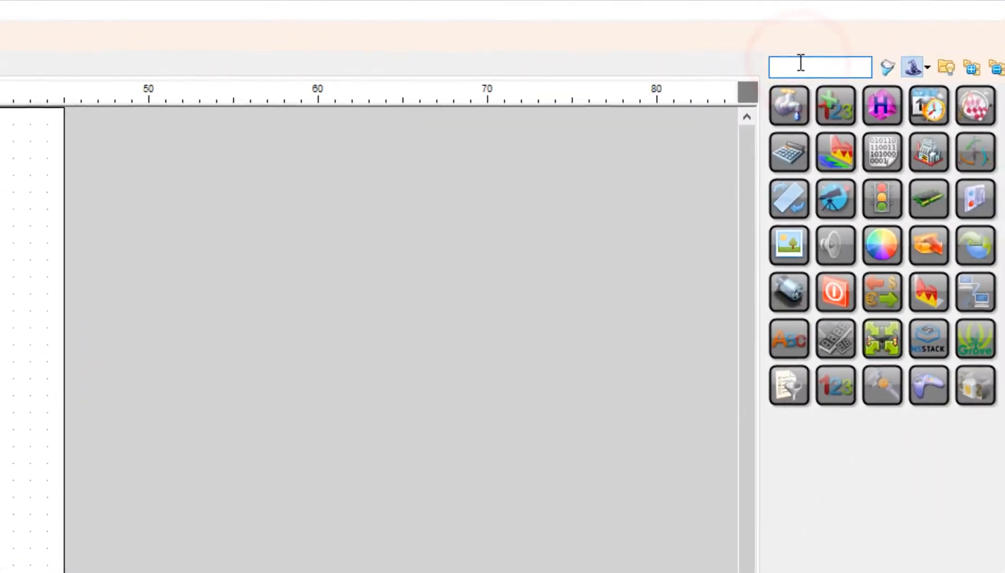
- Filter the library for SERVO and place the servo component on the canvas
text(SERVO)
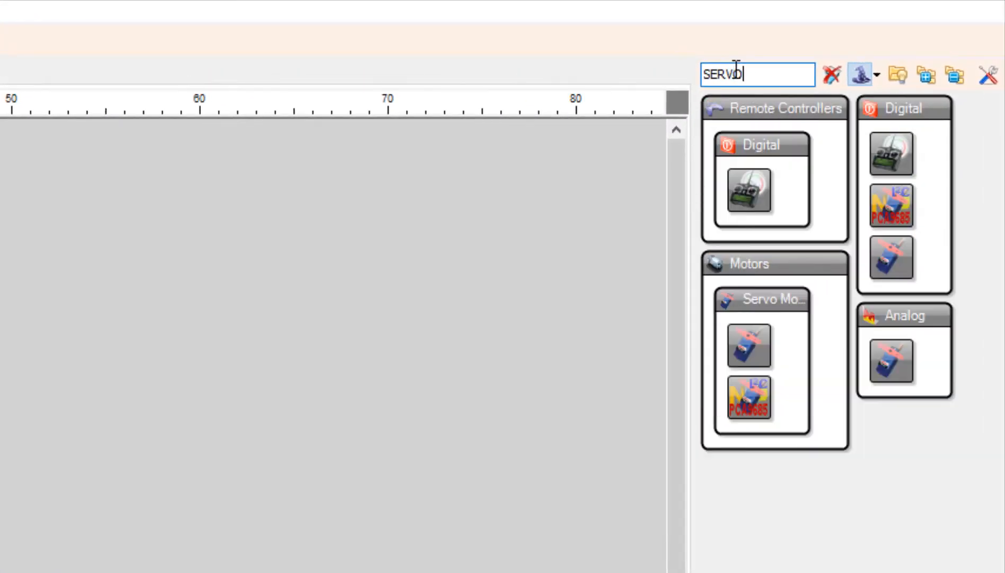
click(762, 299)
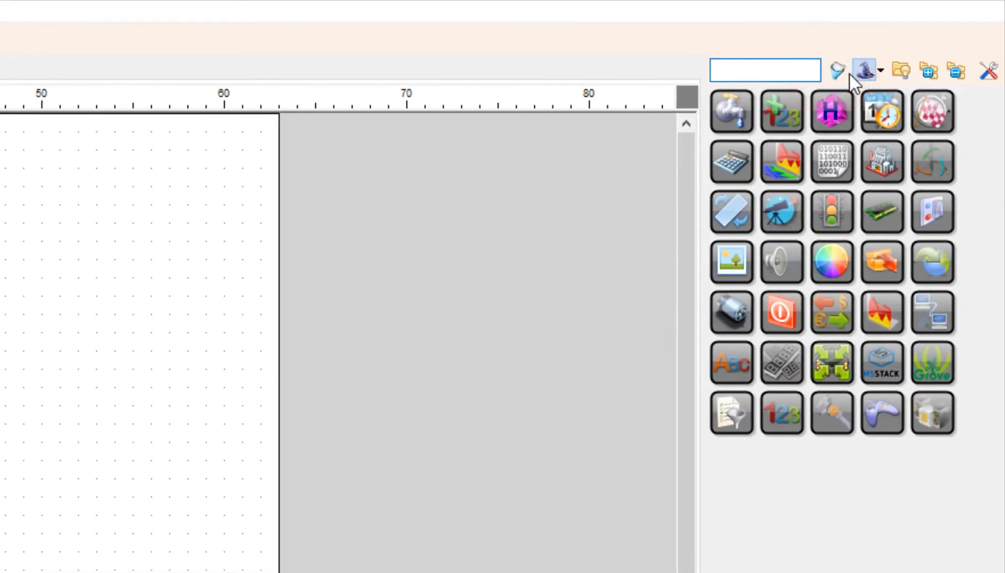
- Add the speed-and-direction-to-speed converter, toggle flip-flop and debounce button to the canvas
text(SPEED AN)
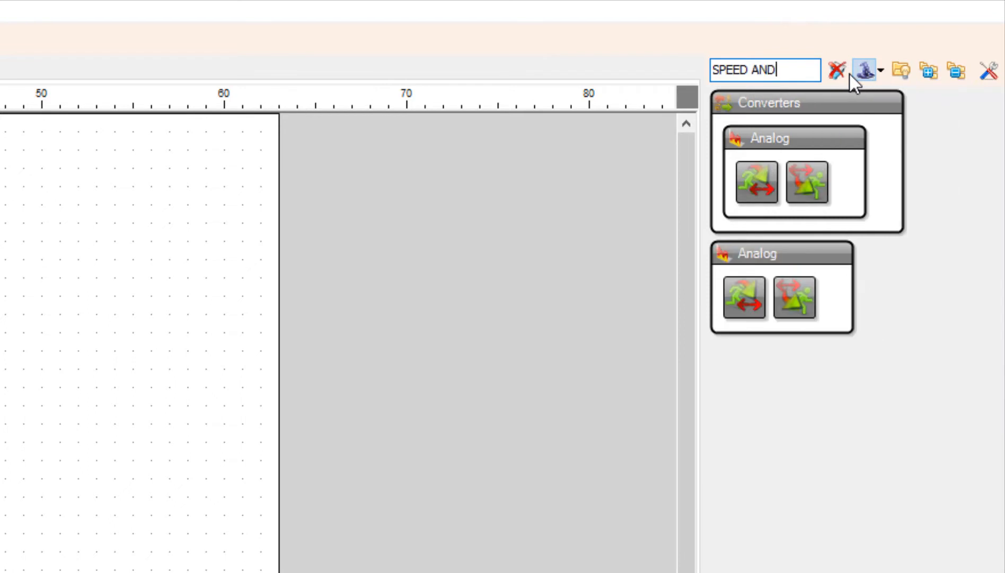
text(DIRECTION TO SPE)
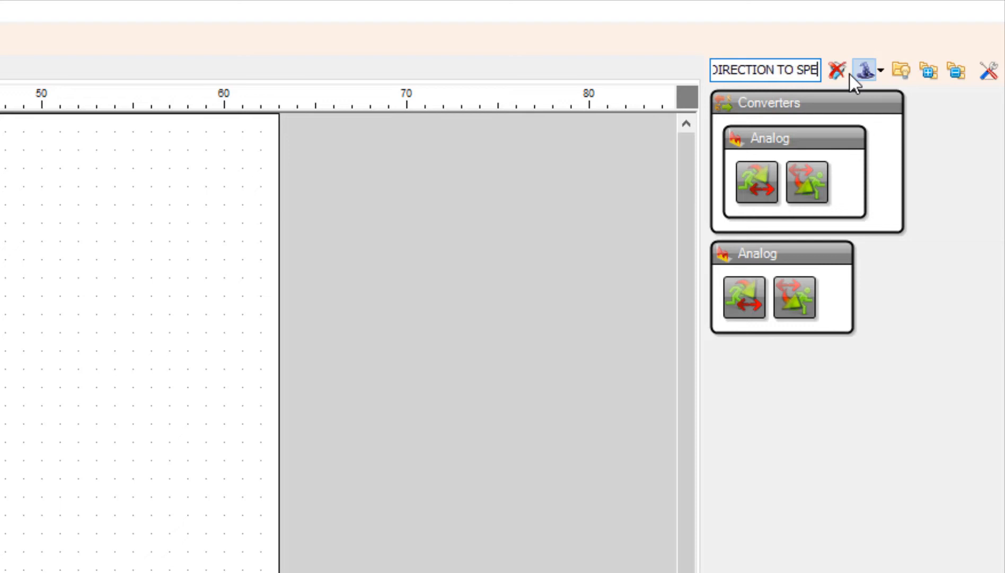
mouse_move(835, 70)
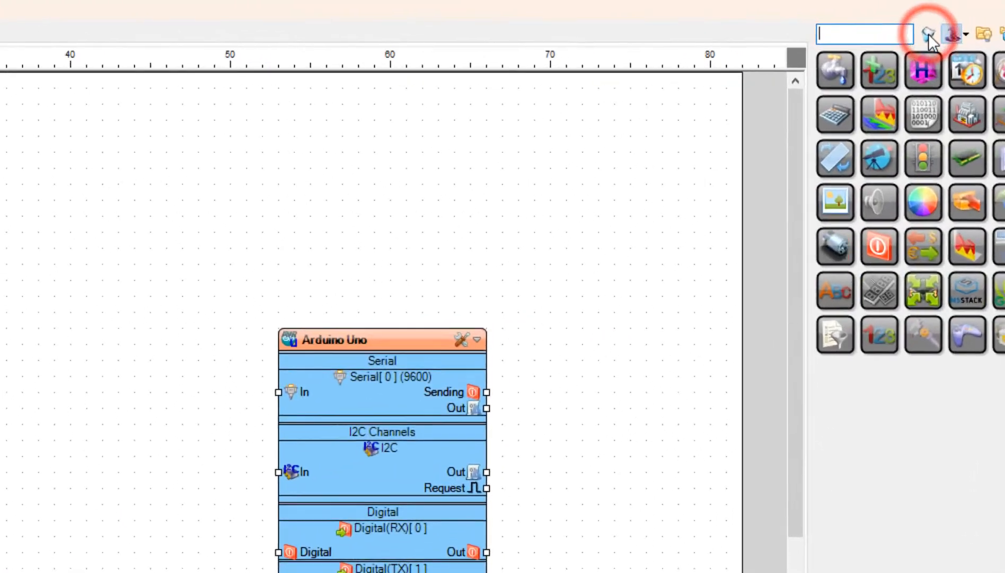
text(TOG)
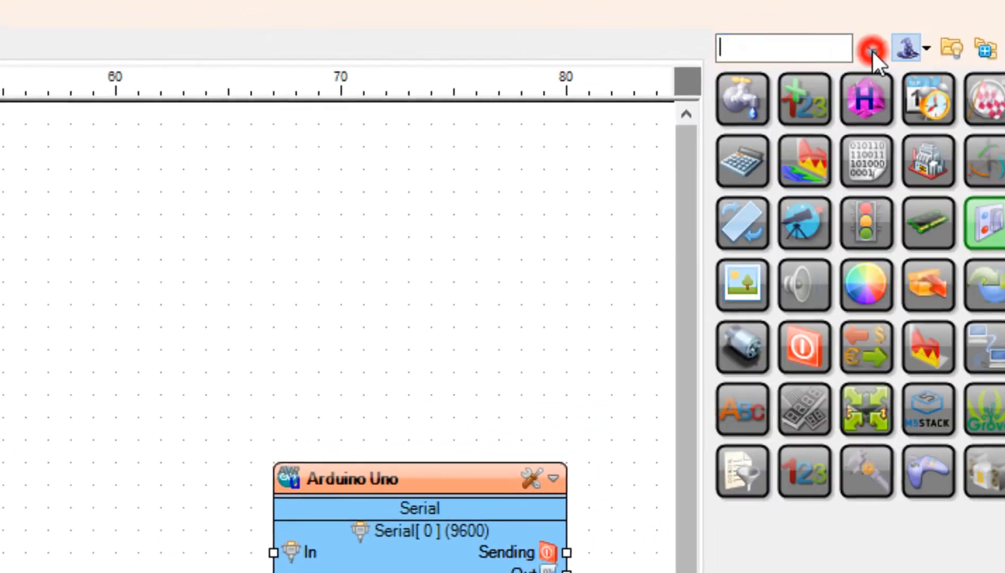
text(DEBOUNCE BUTT)
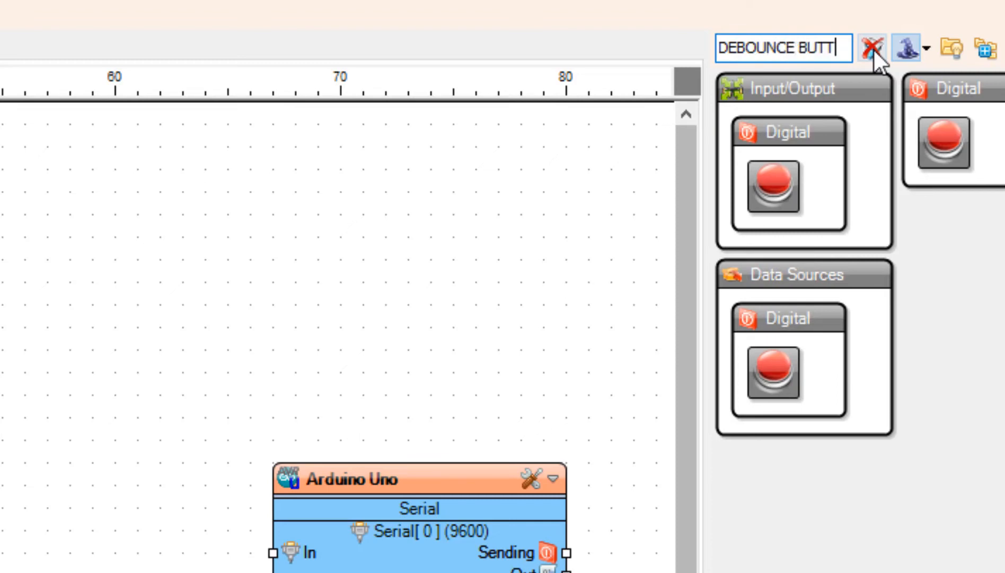
text(ON)
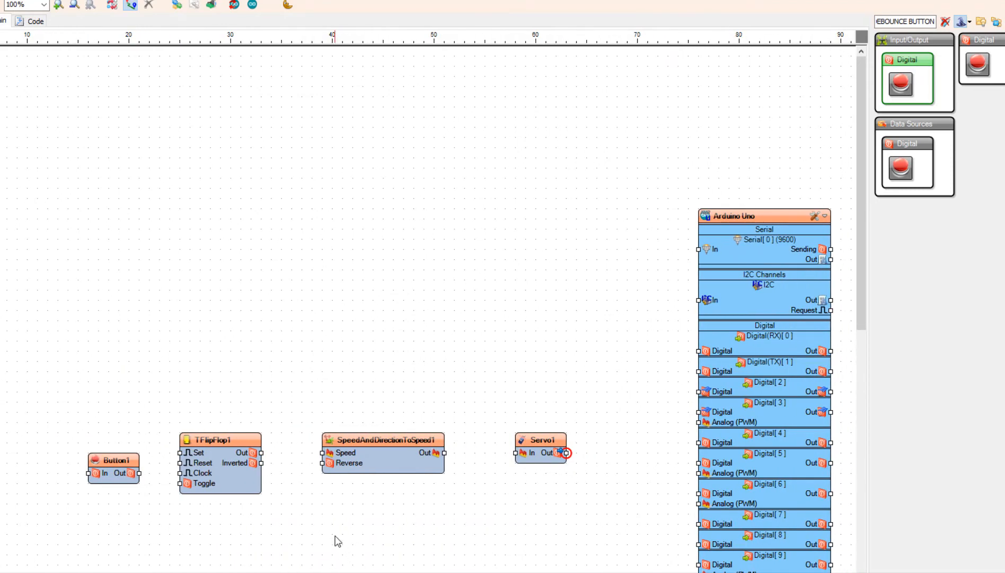
- Wire Digital[2] to Button1 In, Button1 Out to TFlipFlop1 Clock, and flip-flop Out to converter Reverse
scroll(down, 3)
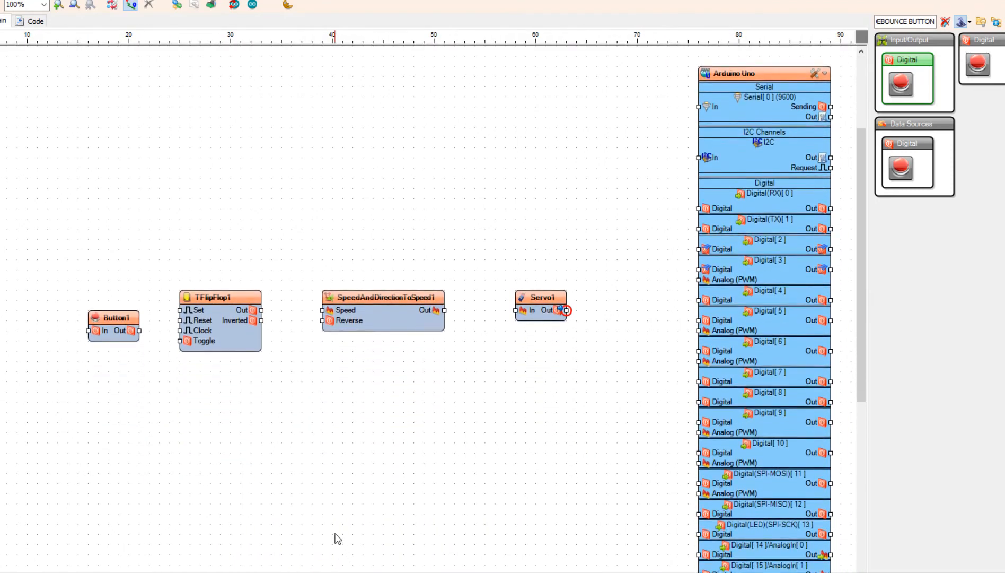
scroll(down, 3)
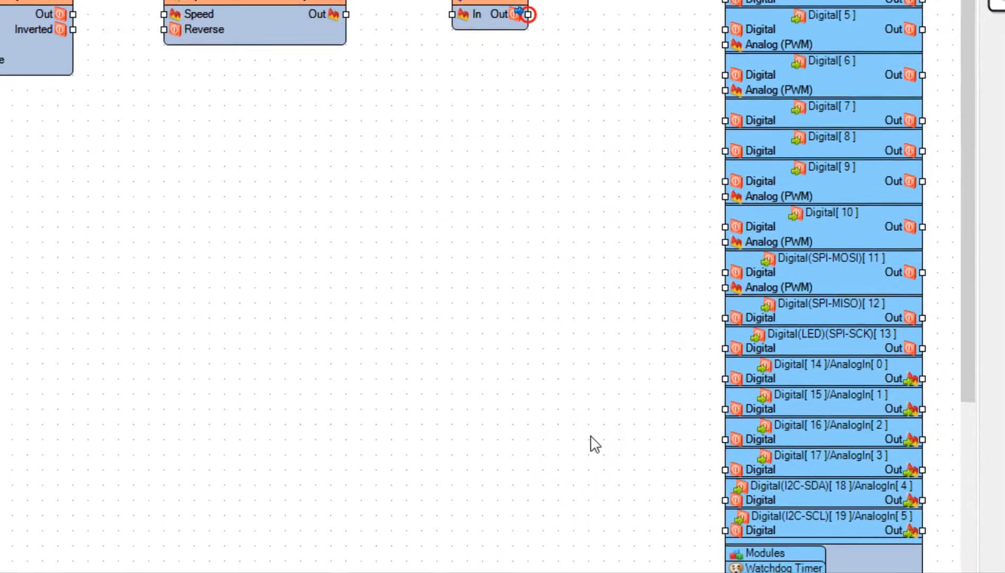
scroll(down, 3)
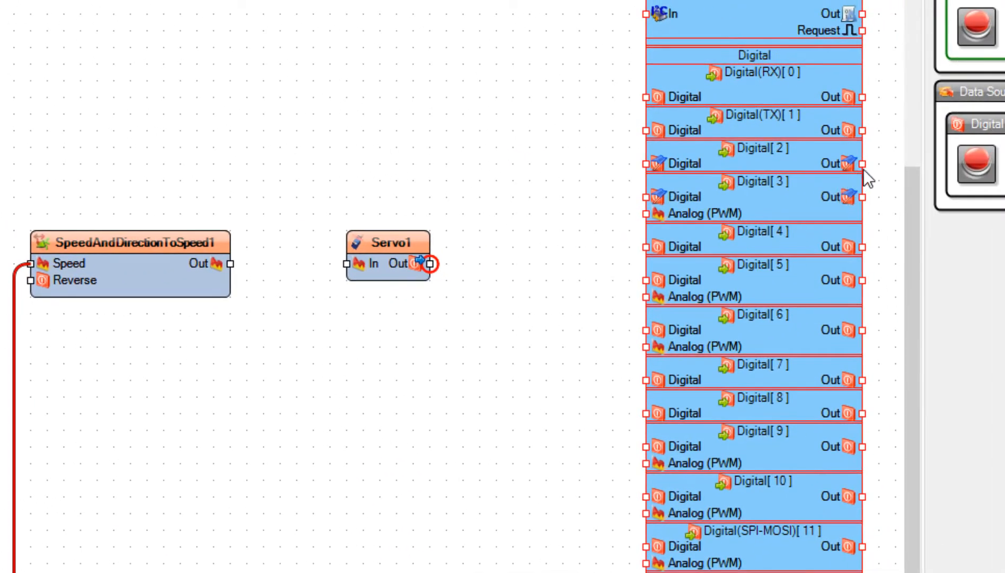
click(862, 164)
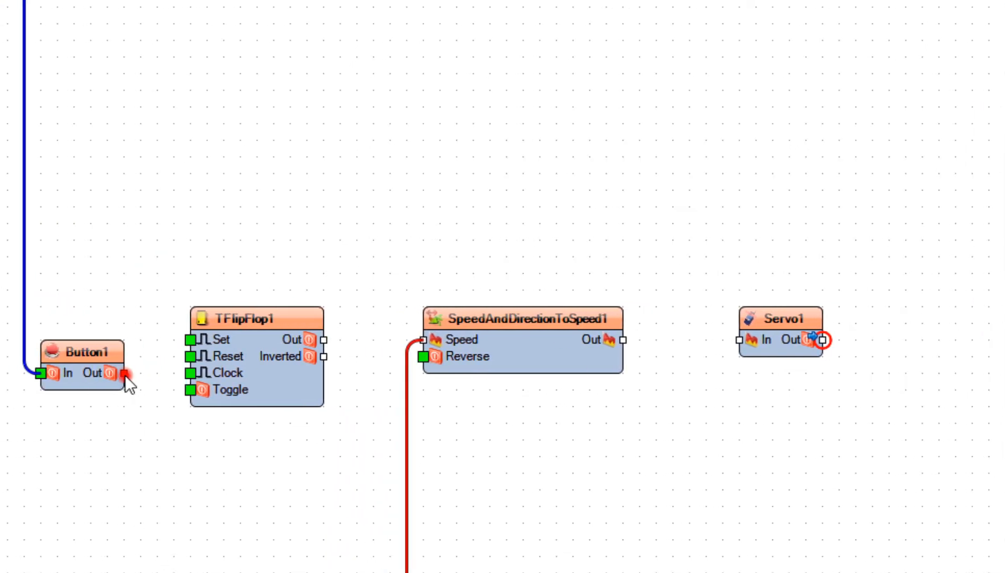
drag(125, 373, 190, 373)
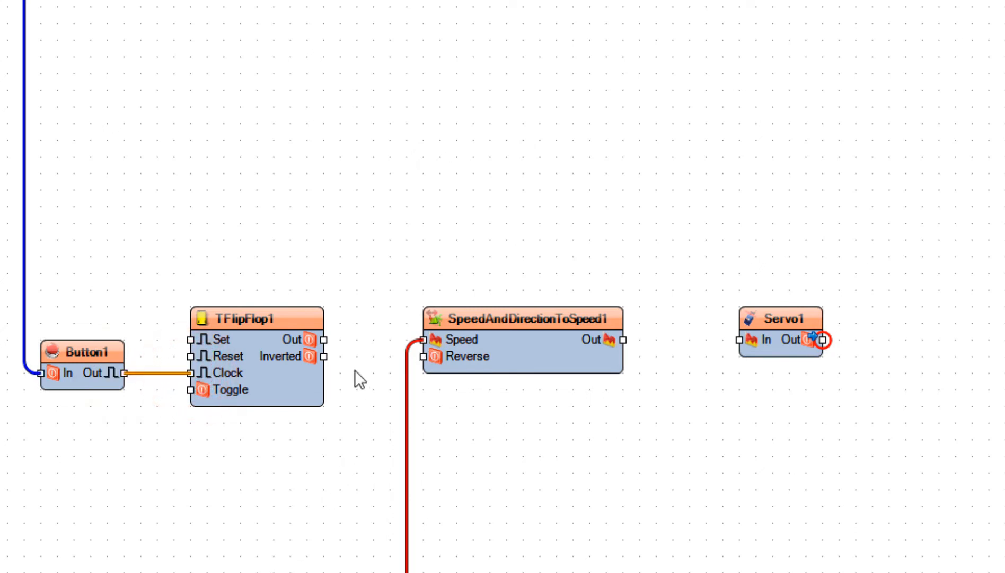
drag(318, 339, 423, 357)
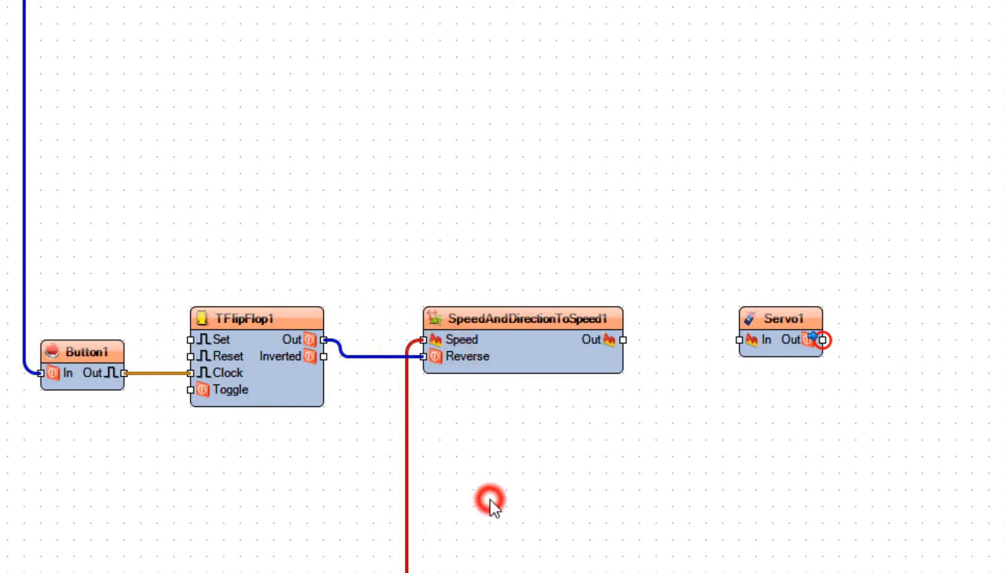
mouse_move(677, 382)
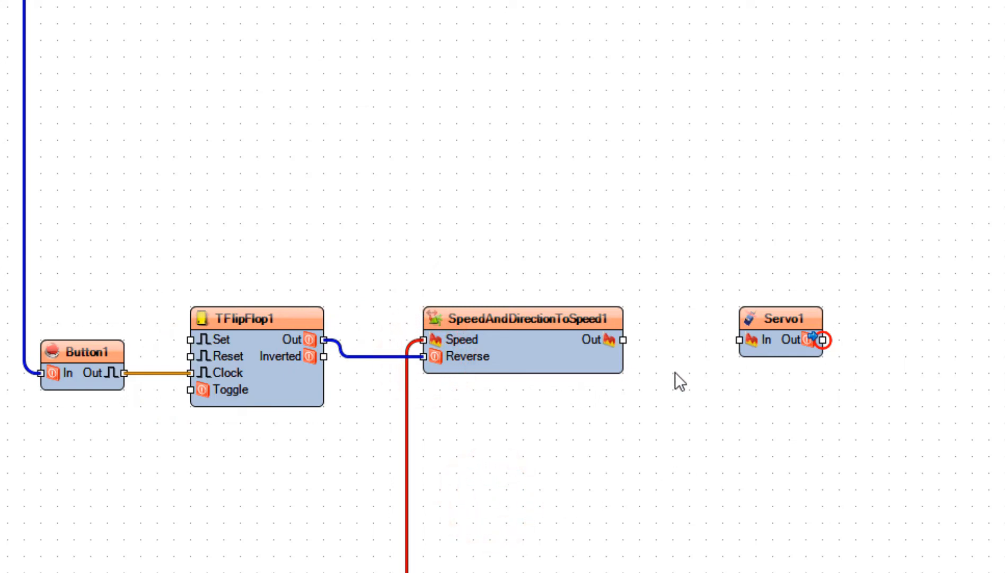
- Wire the converter Out to Servo1 In and Servo1 Out to Digital[3]
click(622, 340)
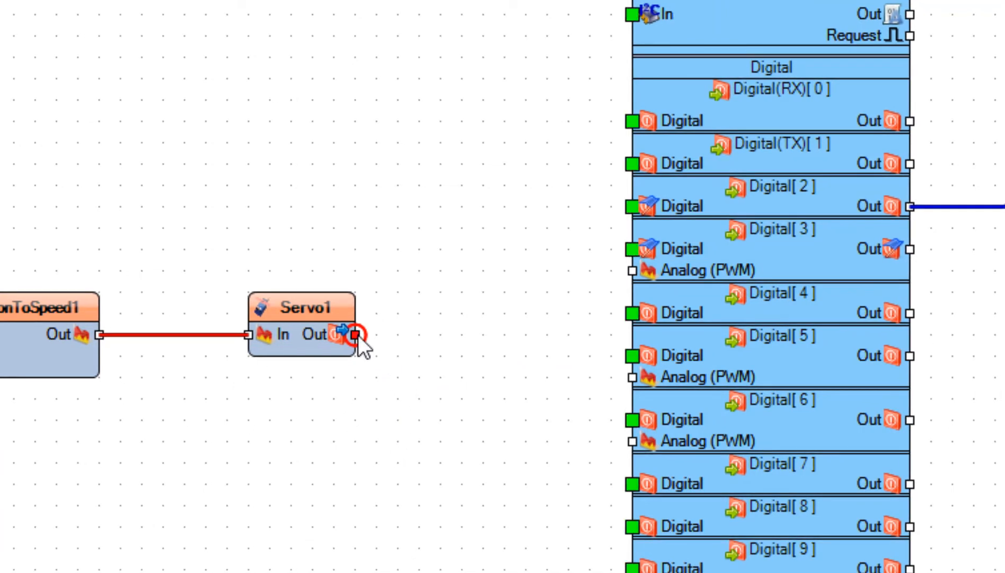
drag(351, 335, 586, 263)
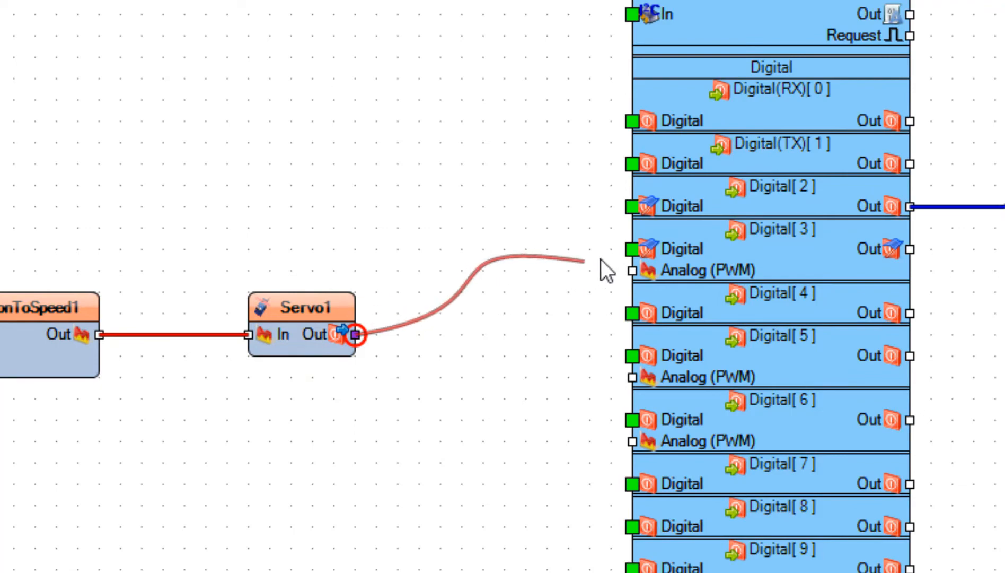
drag(357, 334, 636, 249)
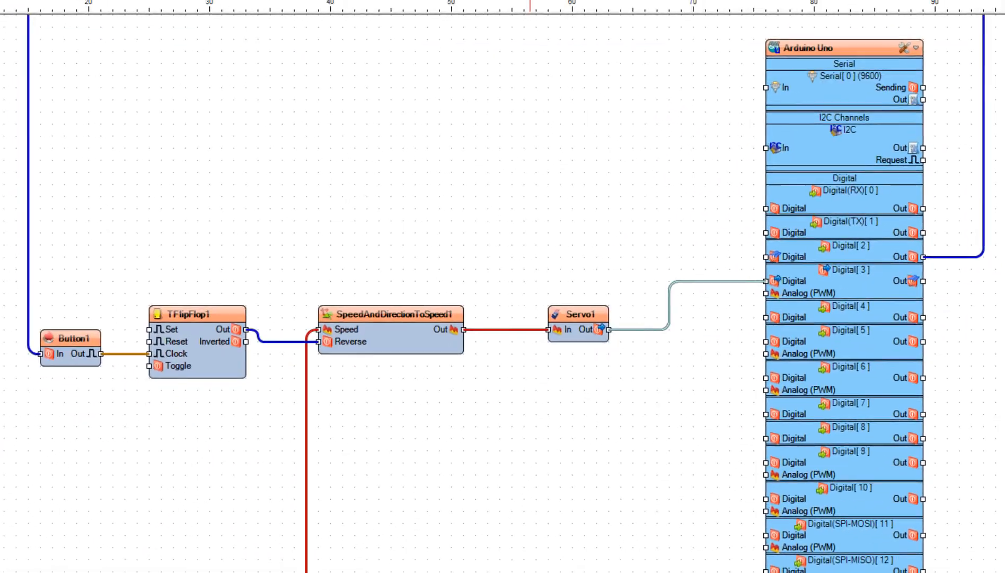
scroll(down, 3)
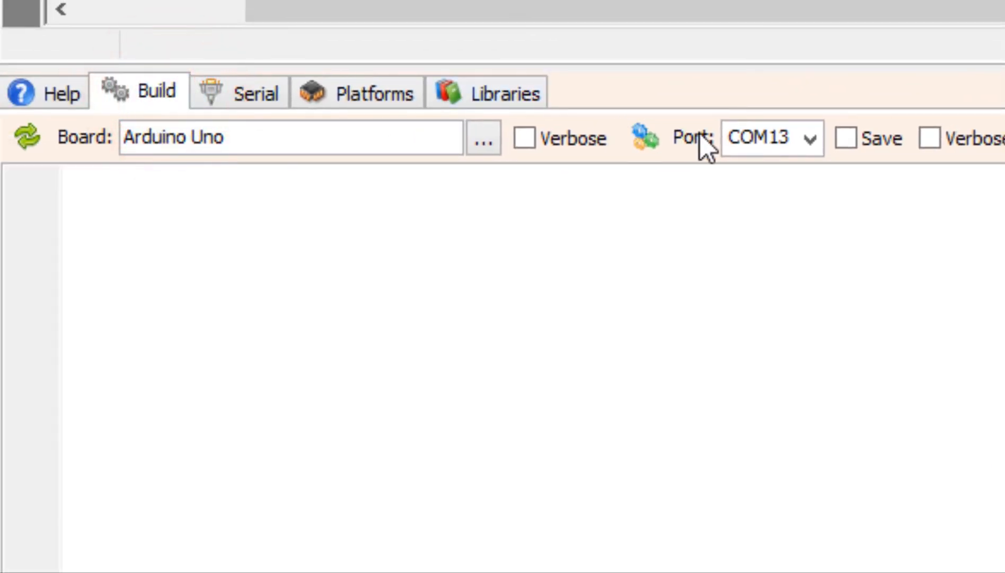
- Select COM13 as the upload port for the Arduino Uno
click(769, 137)
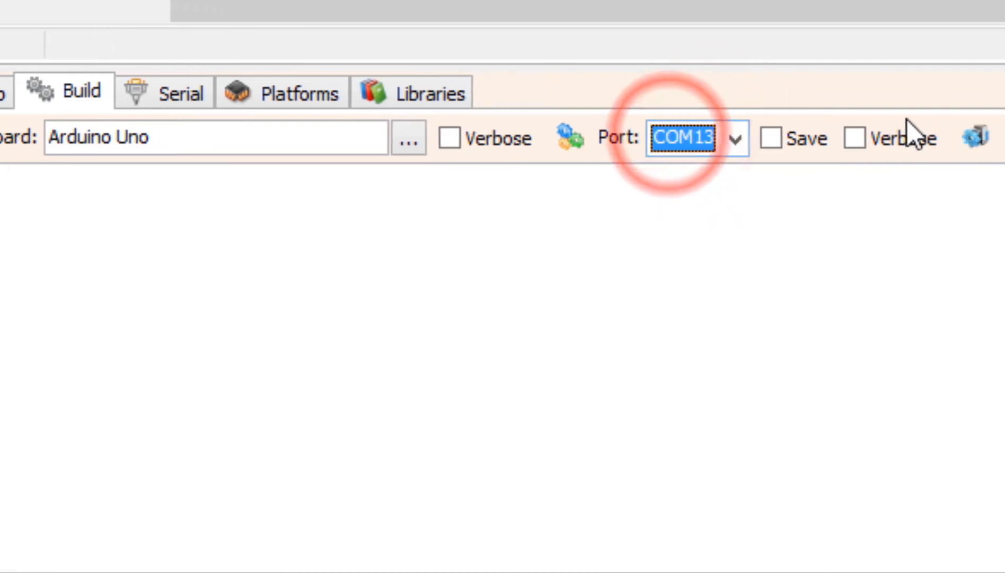